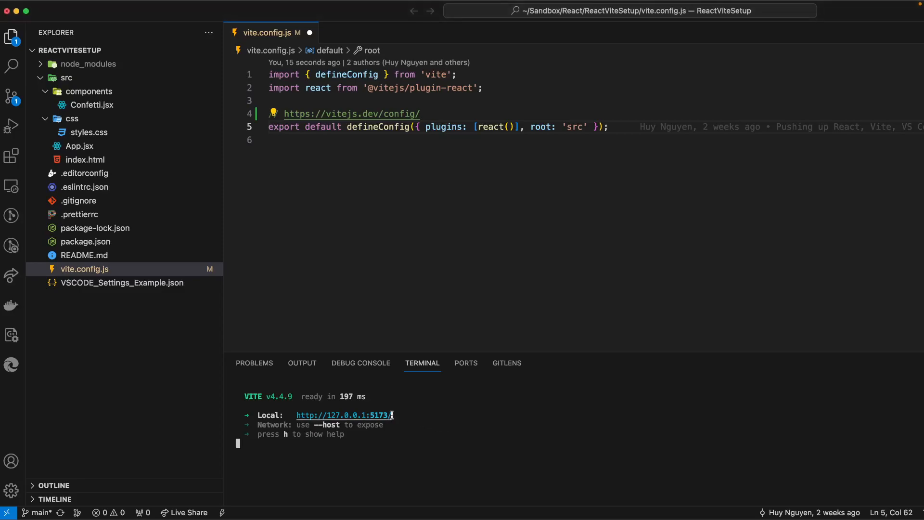
# - Replace default port 5173 by adding server: { port: 1776 } to defineConfig in vite.config.js
pyautogui.doubleClick(380, 415)
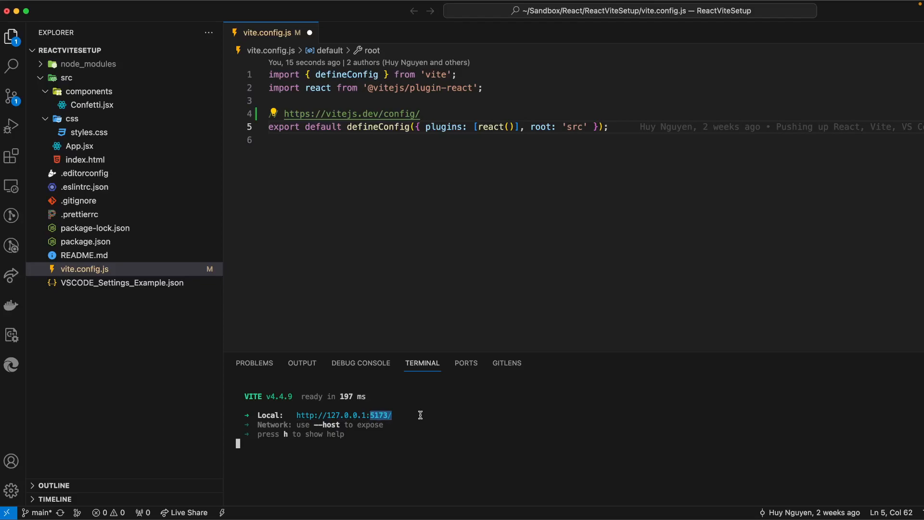
pyautogui.moveTo(409, 165)
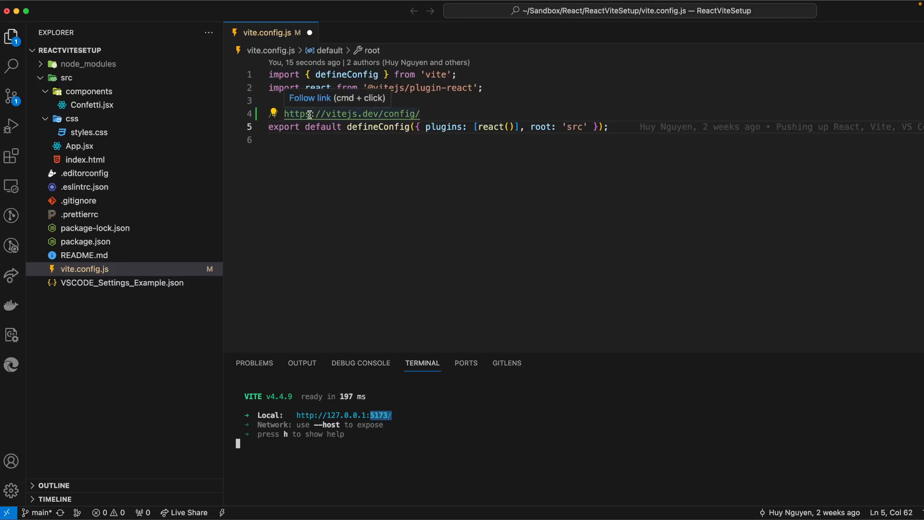
pyautogui.moveTo(634, 171)
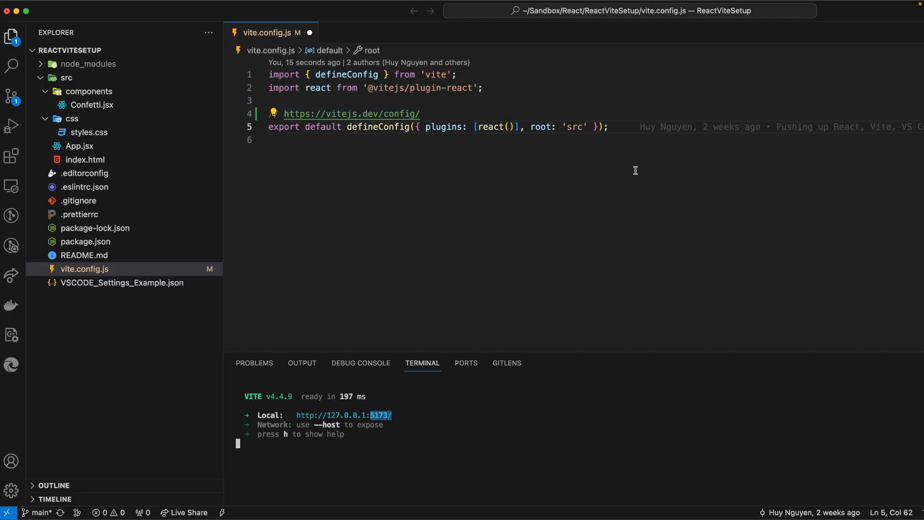
pyautogui.moveTo(587, 128)
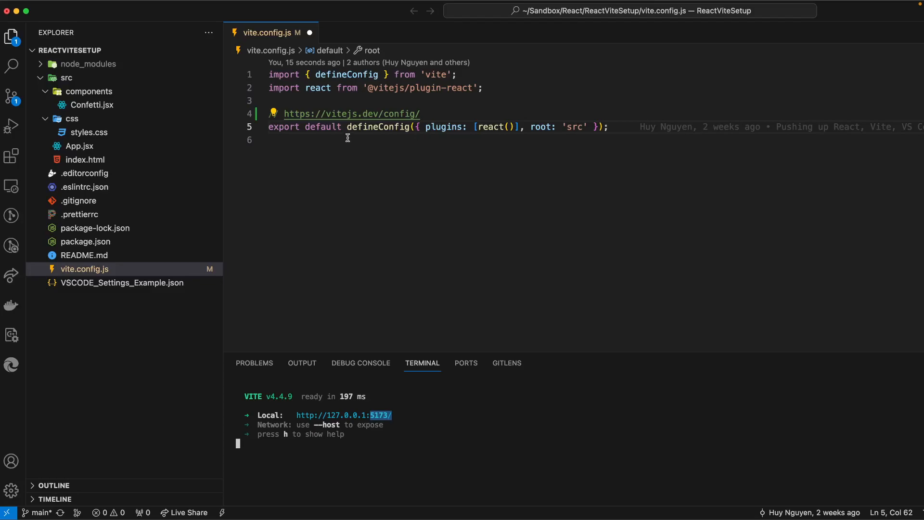
pyautogui.moveTo(603, 140)
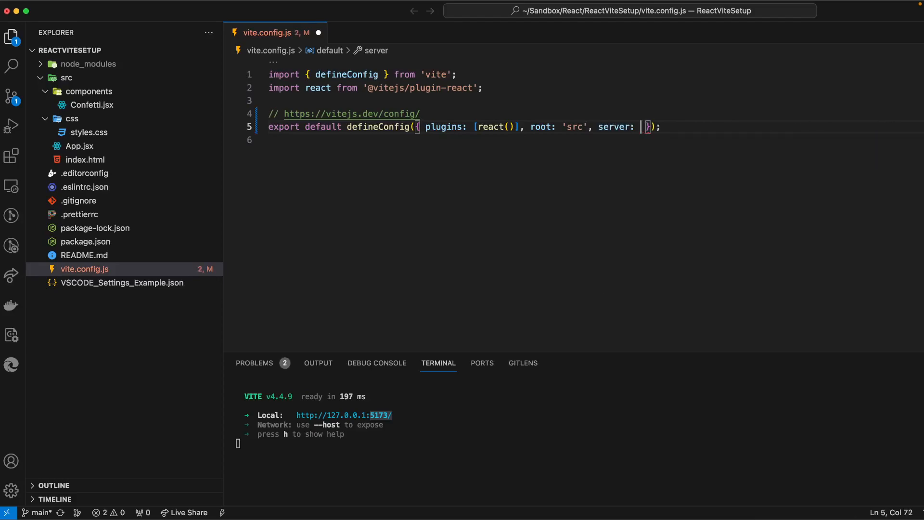
pyautogui.write('}')
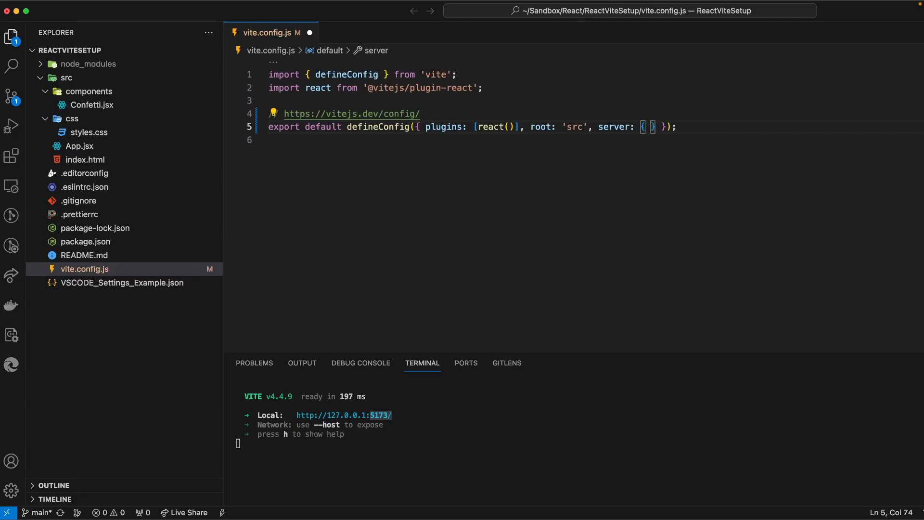
pyautogui.write('port: 1')
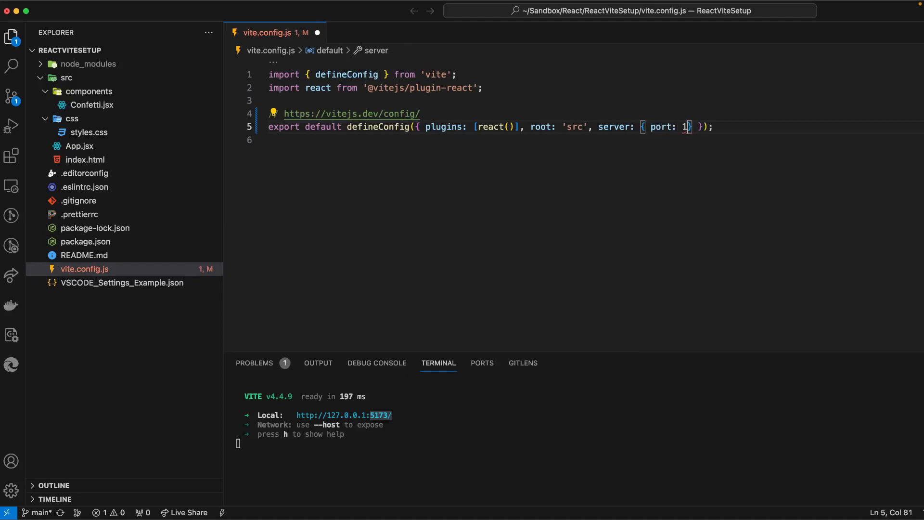
pyautogui.write('776 },')
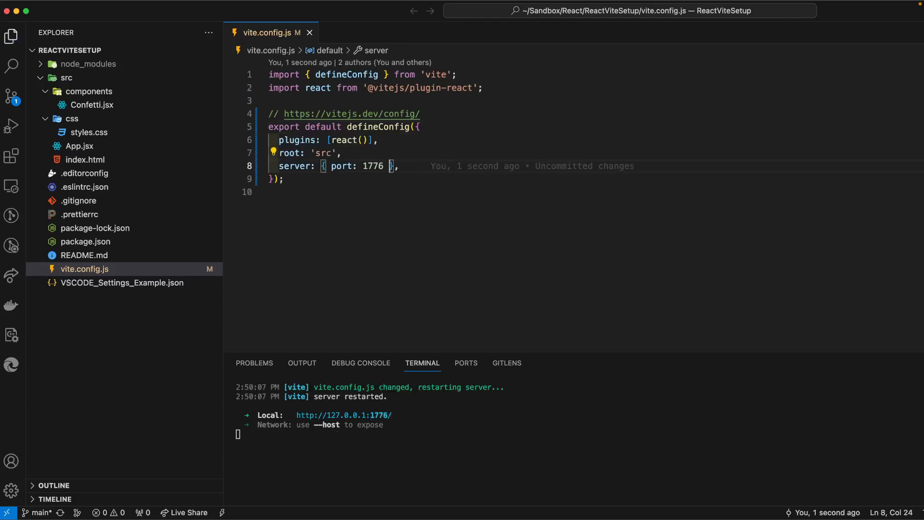
pyautogui.moveTo(583, 402)
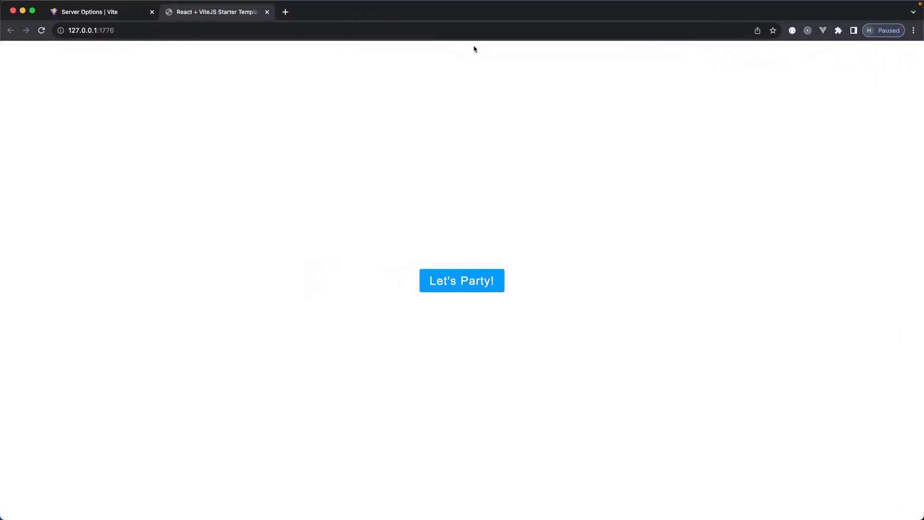
# - Inspect the app at 127.0.0.1:1776, reload with the Console open, then return to Server Options | Vite
pyautogui.click(461, 280)
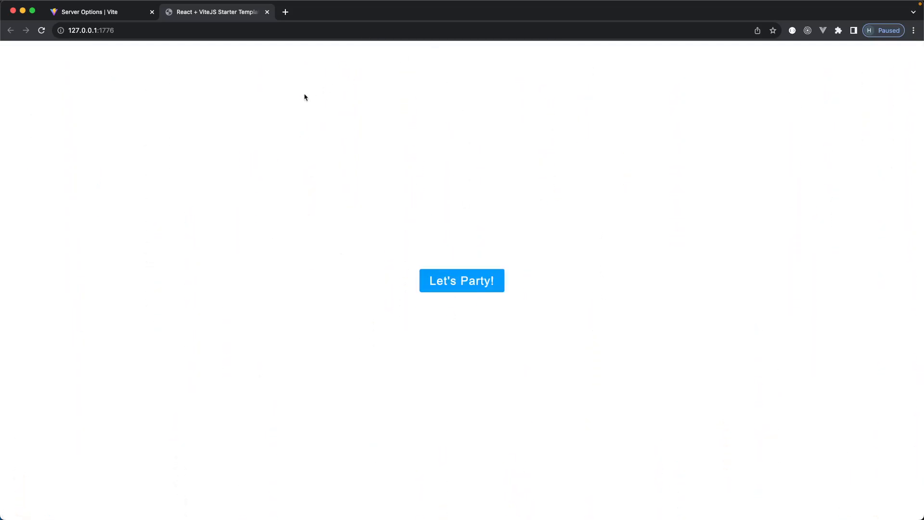
pyautogui.rightClick(305, 98)
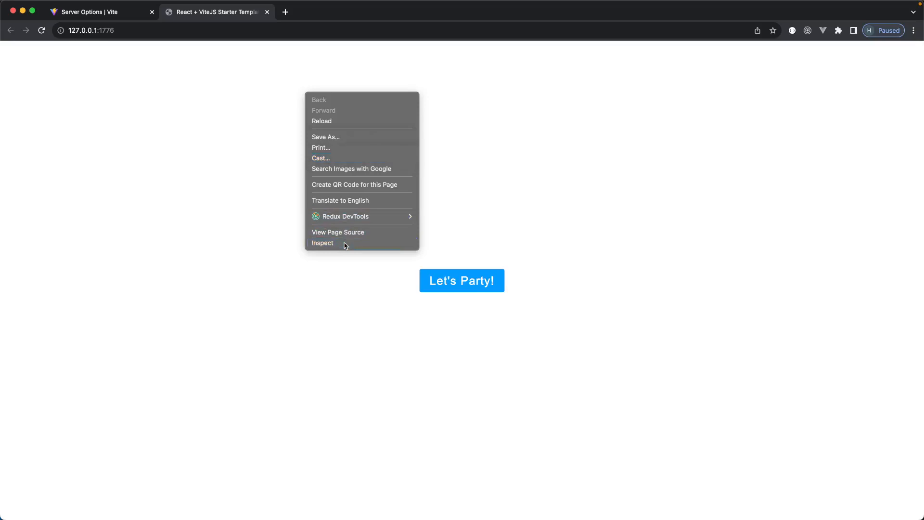
pyautogui.click(324, 243)
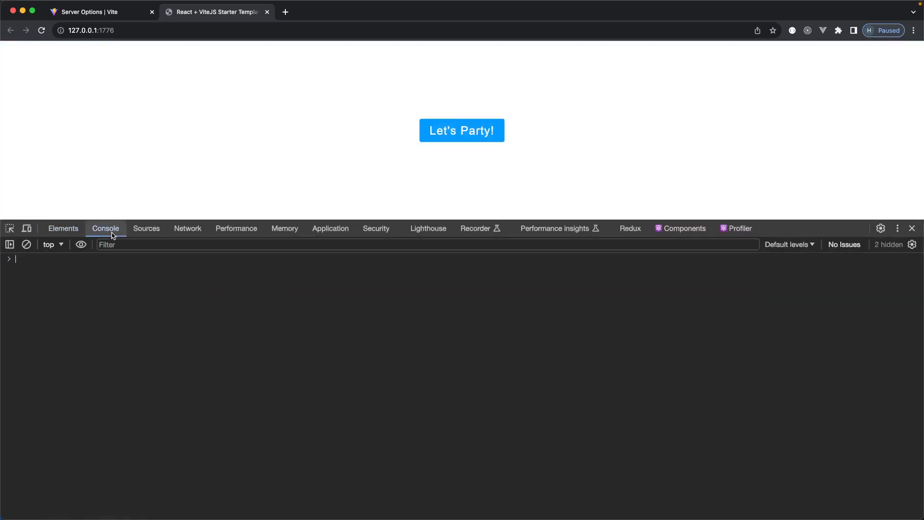
pyautogui.click(40, 30)
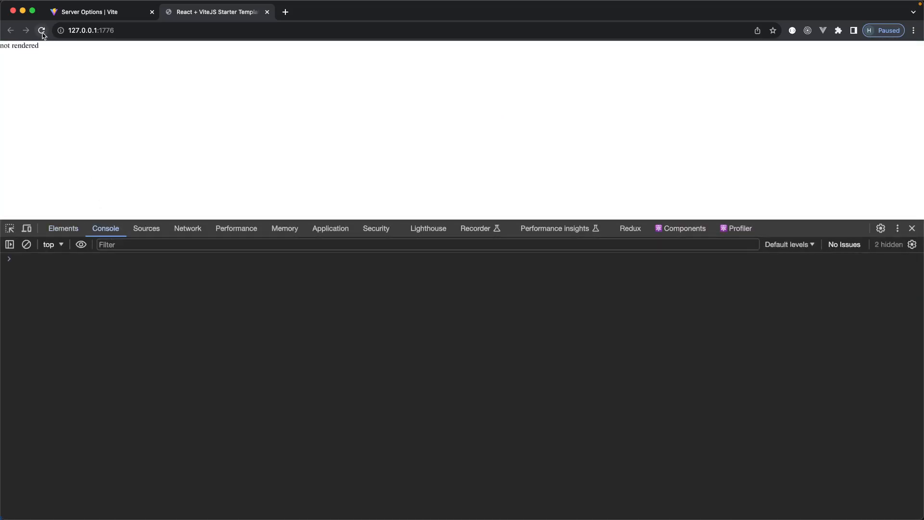
pyautogui.click(88, 12)
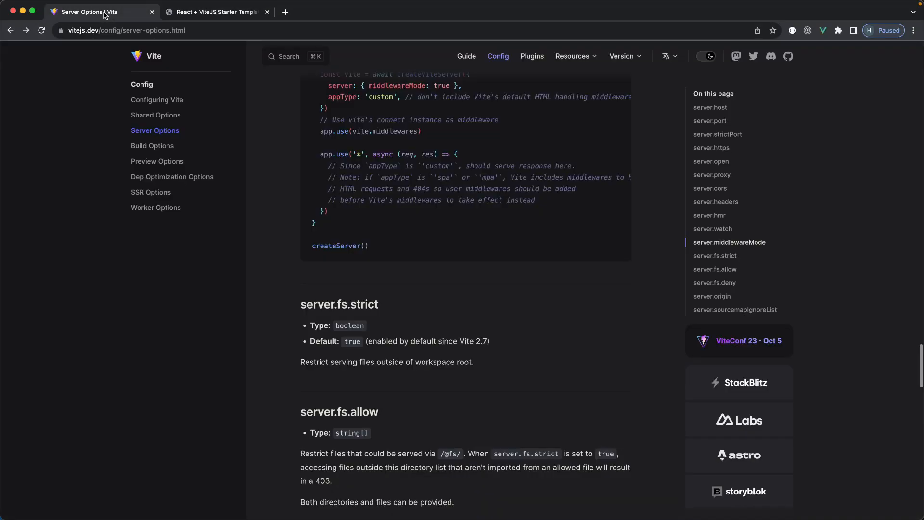